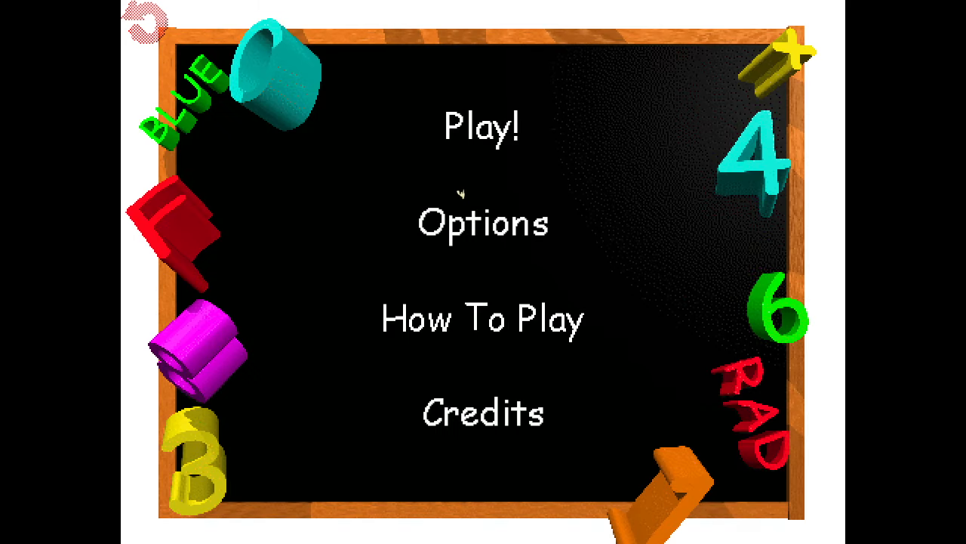
# Step: Start a new game from the main menu and answer a notebook's garbled third problem
pyautogui.click(481, 127)
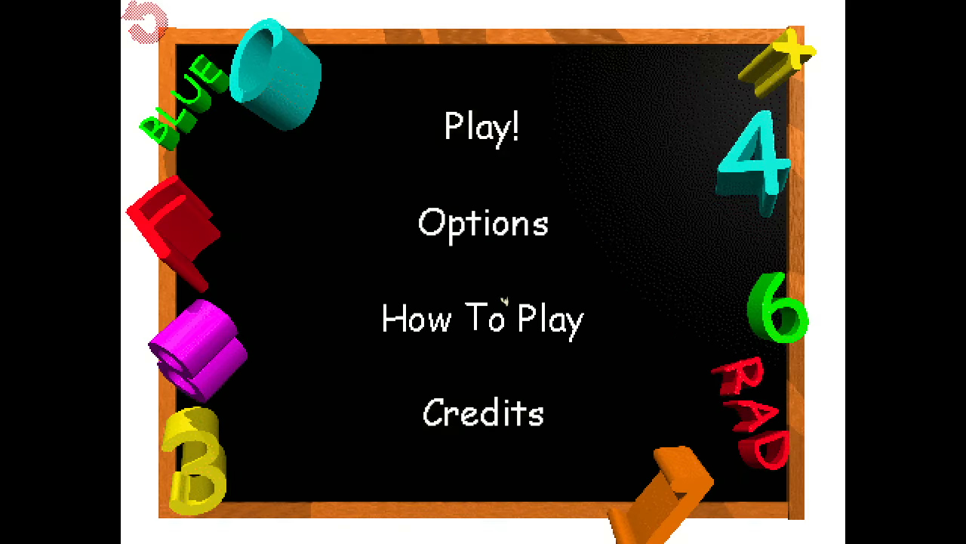
pyautogui.click(483, 127)
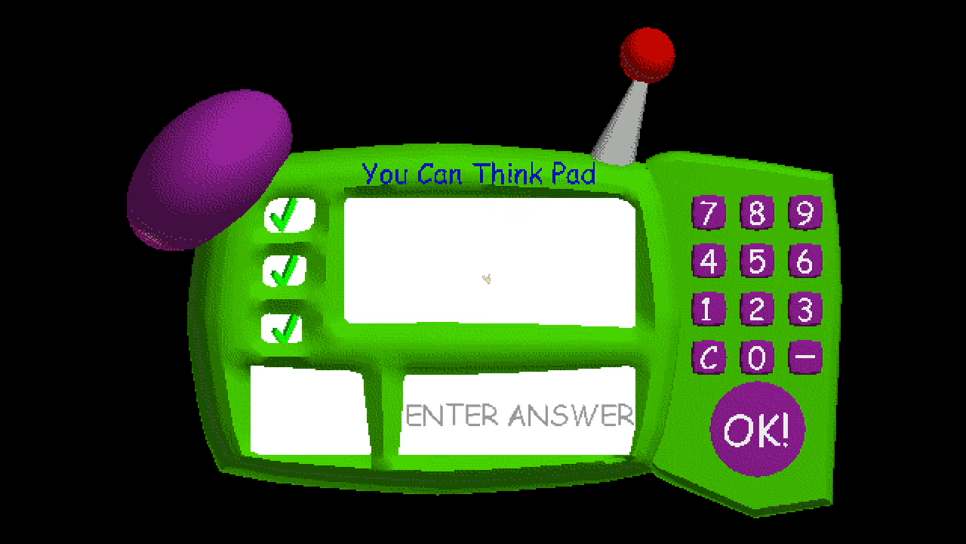
pyautogui.moveTo(332, 419)
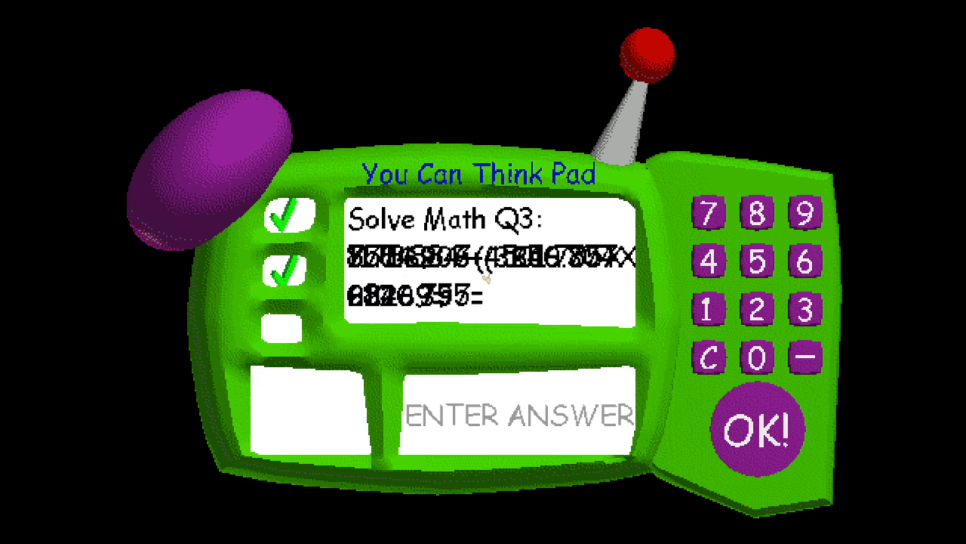
pyautogui.click(761, 426)
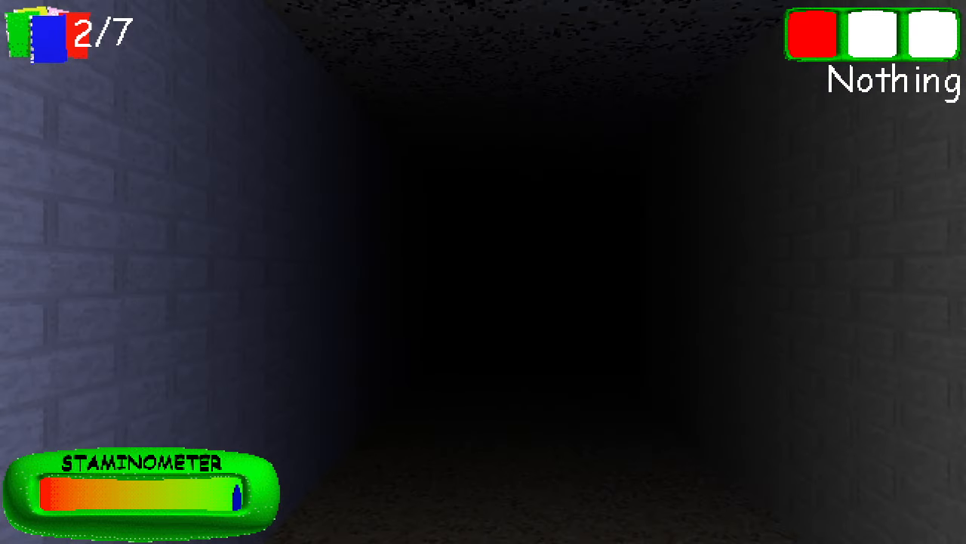
# Step: Walk forward through the hallway until the run ends
pyautogui.press('W')
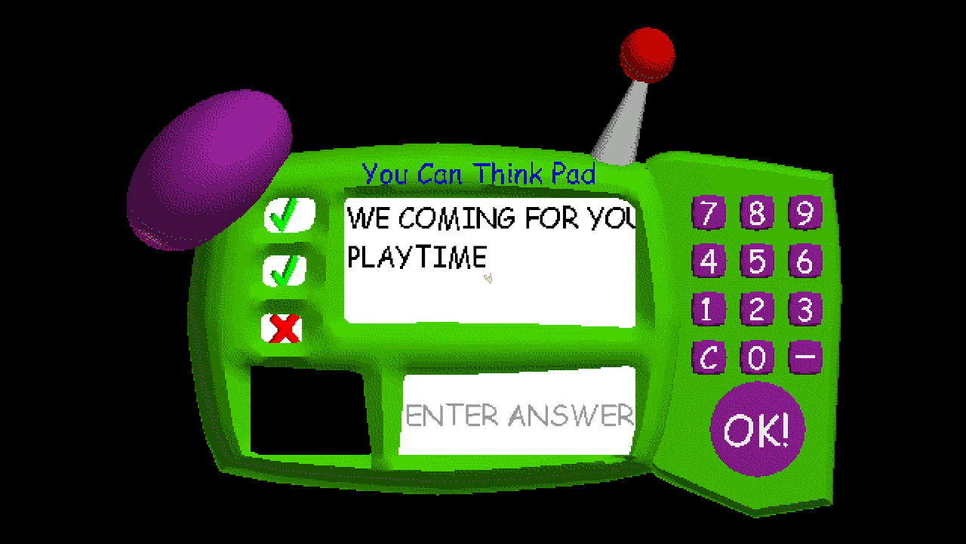
pyautogui.moveTo(510, 263)
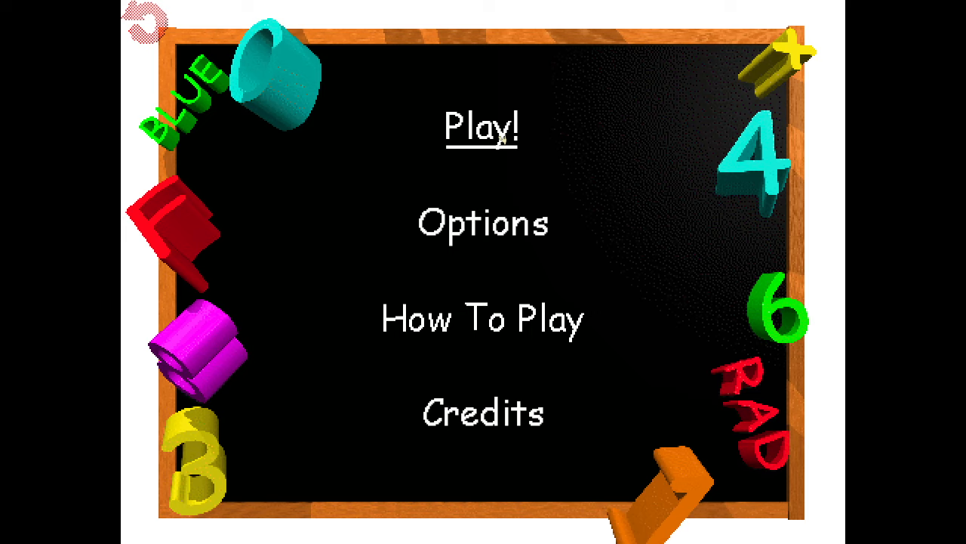
pyautogui.moveTo(501, 138)
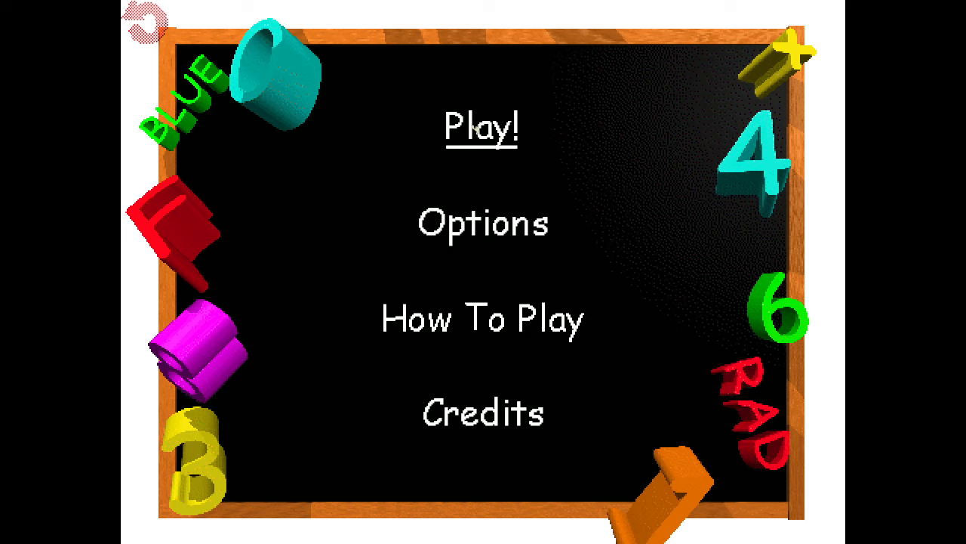
# Step: Begin a fresh story-mode run from the Play! screen
pyautogui.click(483, 128)
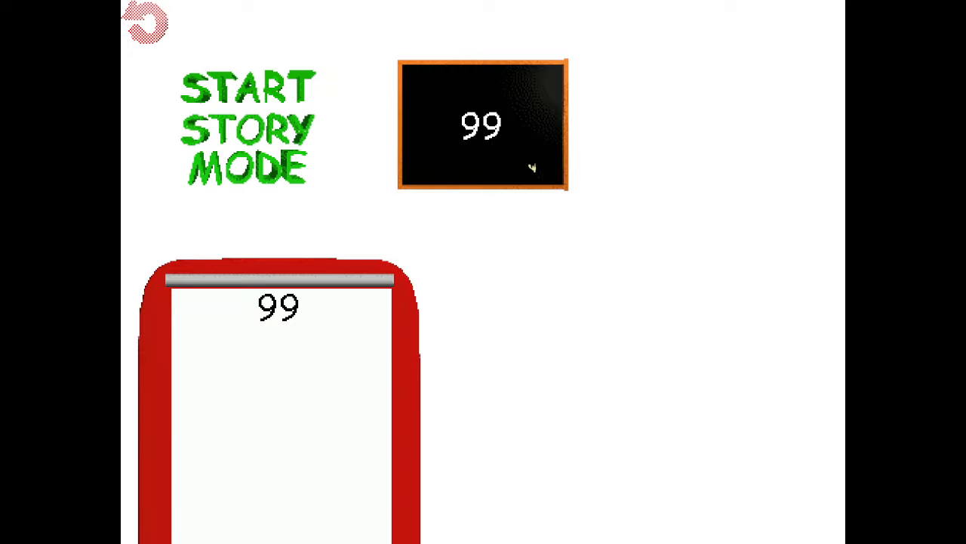
pyautogui.click(248, 127)
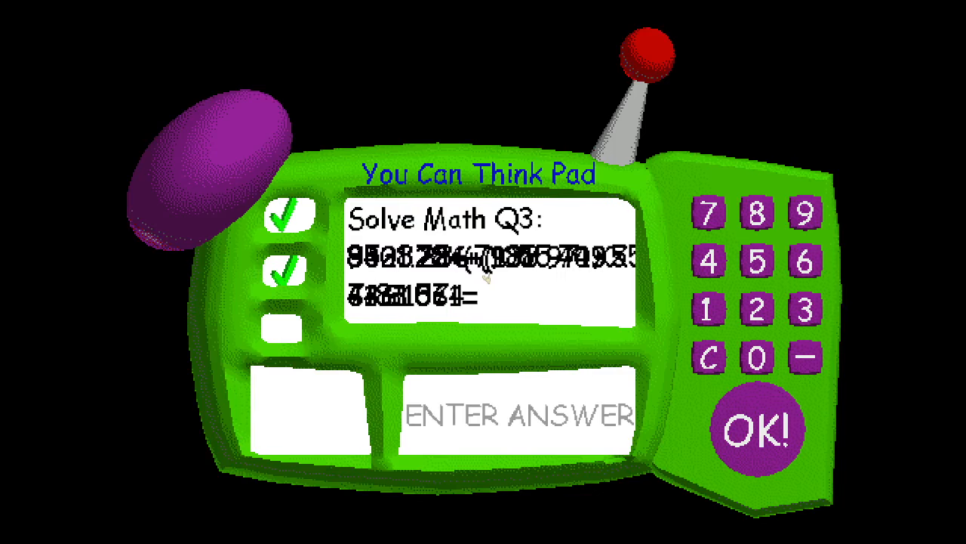
# Step: Answer the garbled third problem, let the run end, and begin story mode again
pyautogui.click(758, 426)
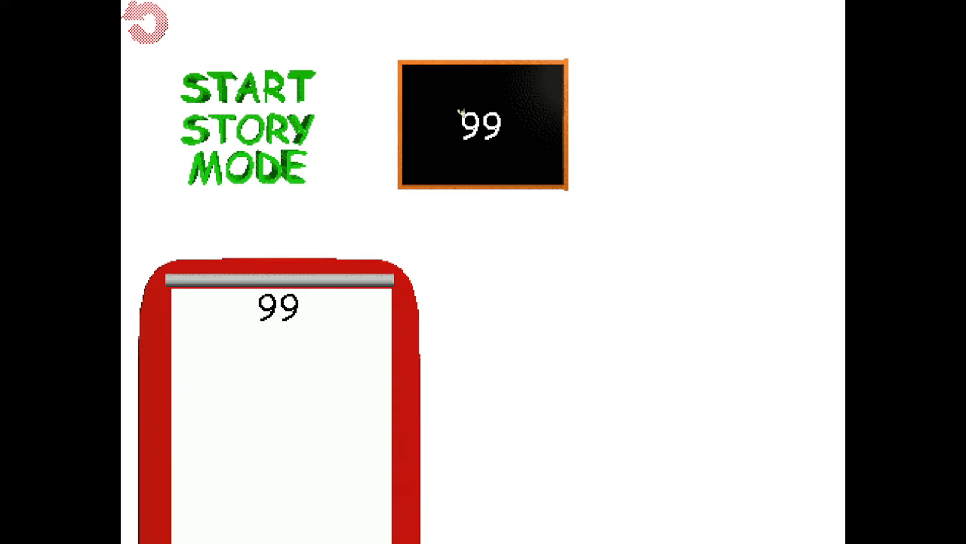
pyautogui.click(247, 127)
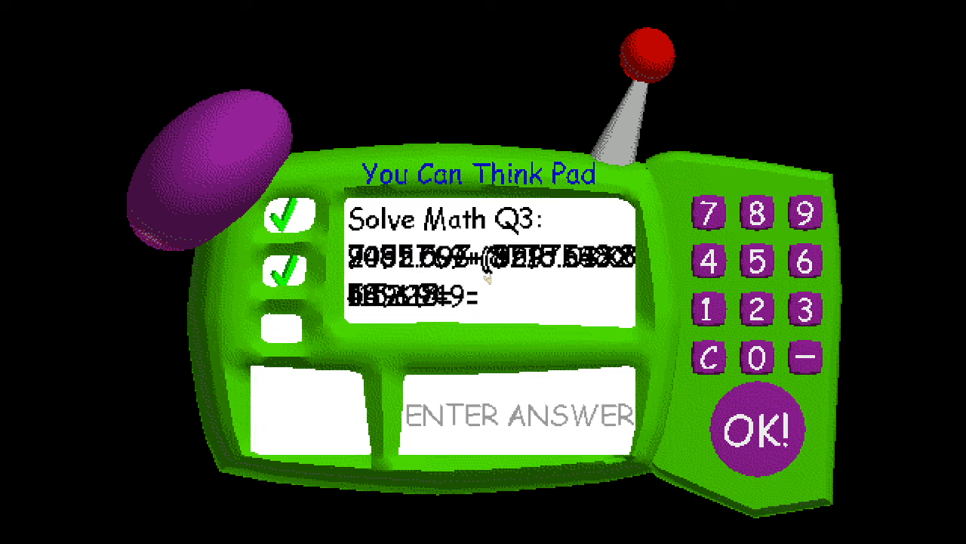
# Step: Answer the notebook's garbled third problem on the You Can Think Pad
pyautogui.click(760, 427)
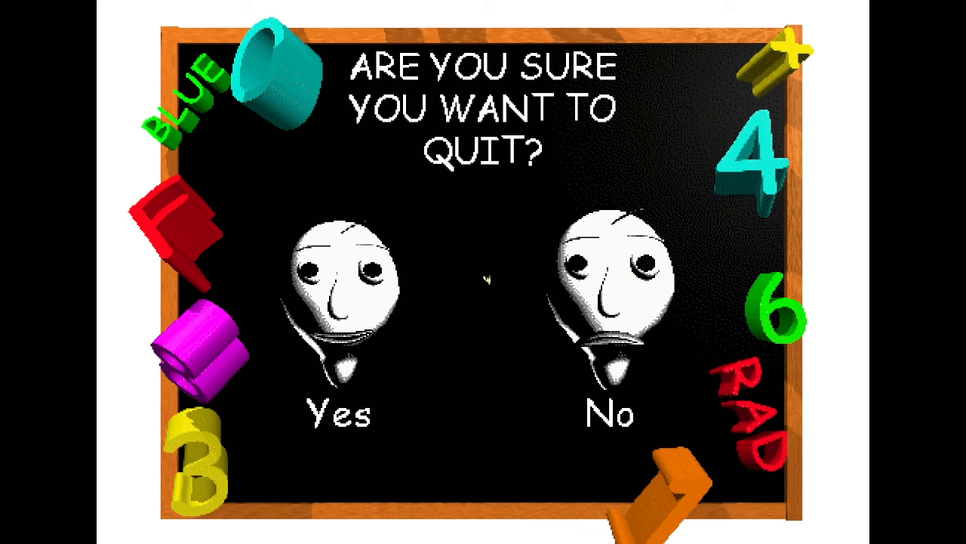
# Step: Confirm Yes at the 'Are you sure you want to quit?' prompt
pyautogui.click(608, 413)
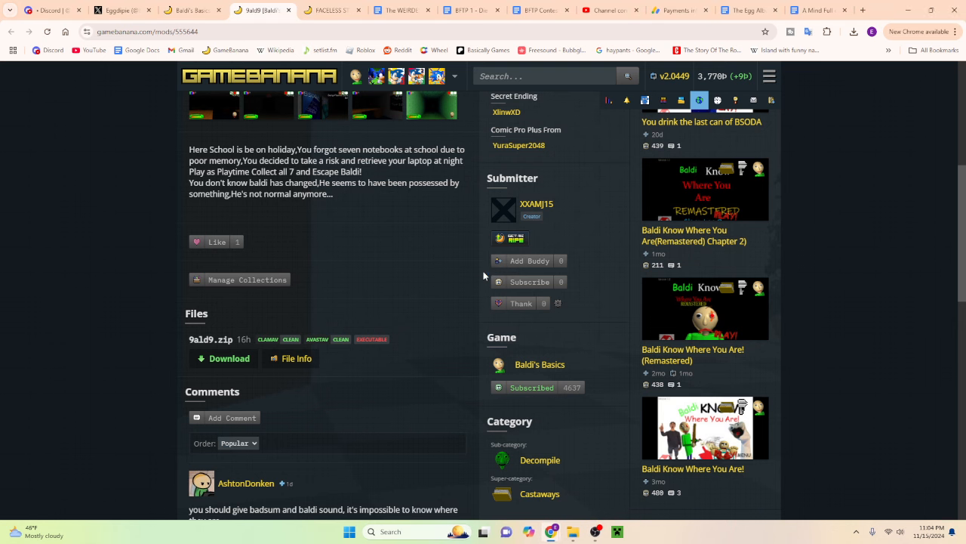
# Step: Scroll down the 9ald9 GameBanana page through its description and downloadable files
pyautogui.scroll(-3)
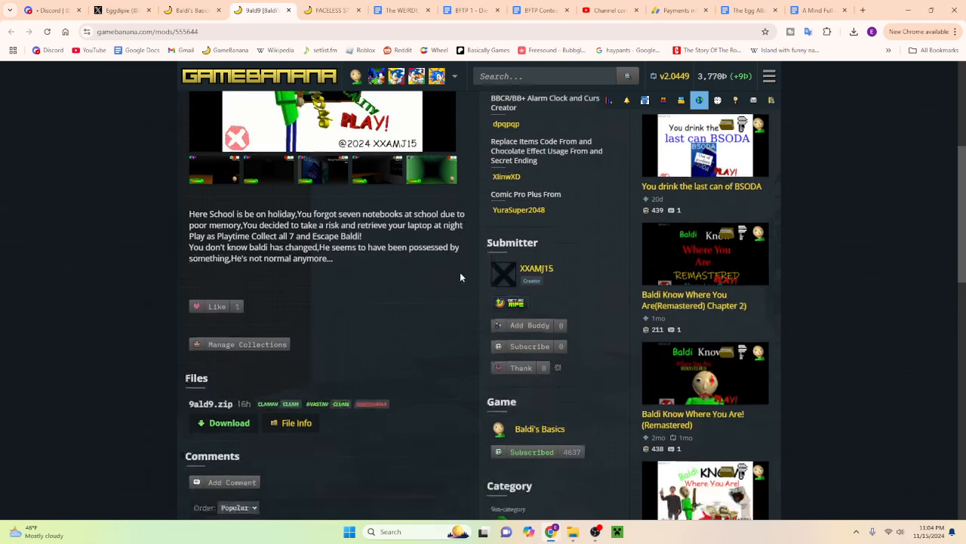
pyautogui.scroll(-3)
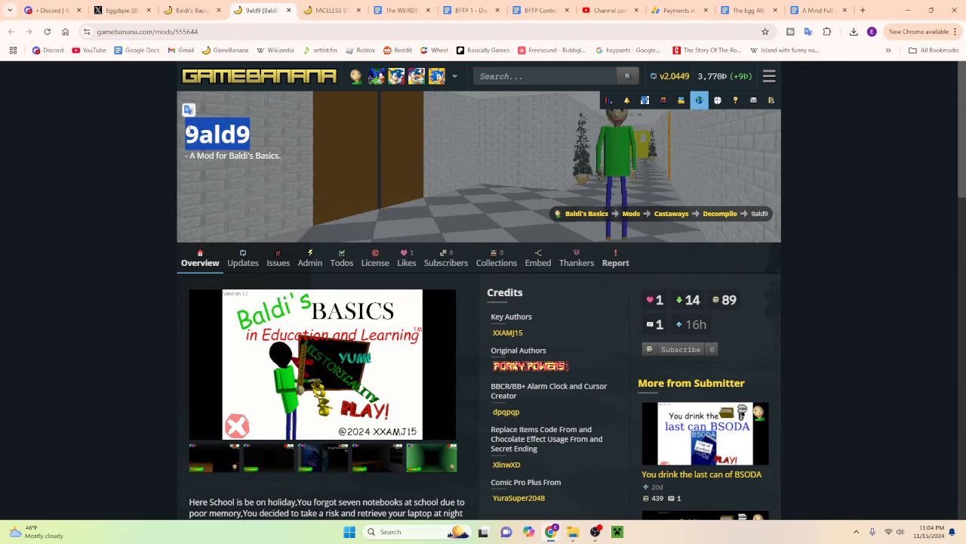
pyautogui.scroll(-3)
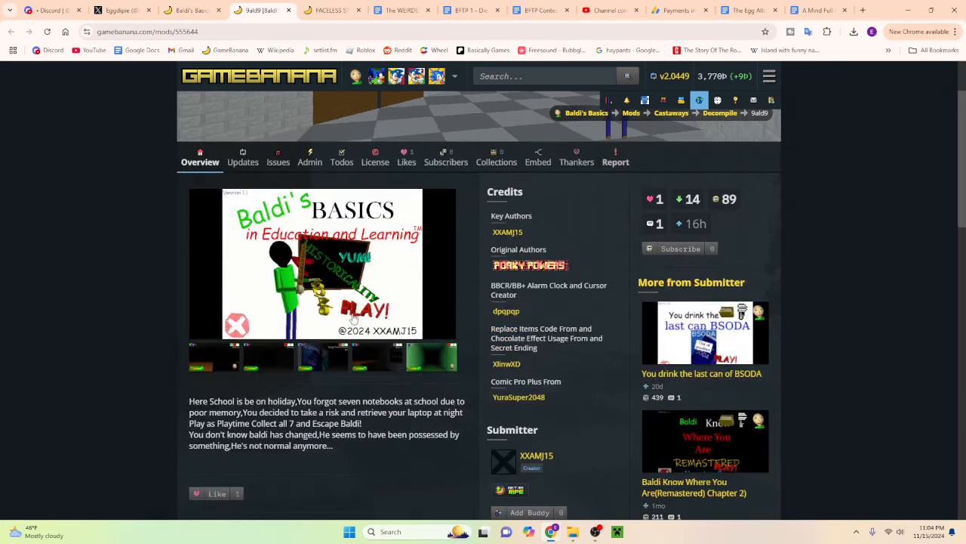
pyautogui.doubleClick(197, 401)
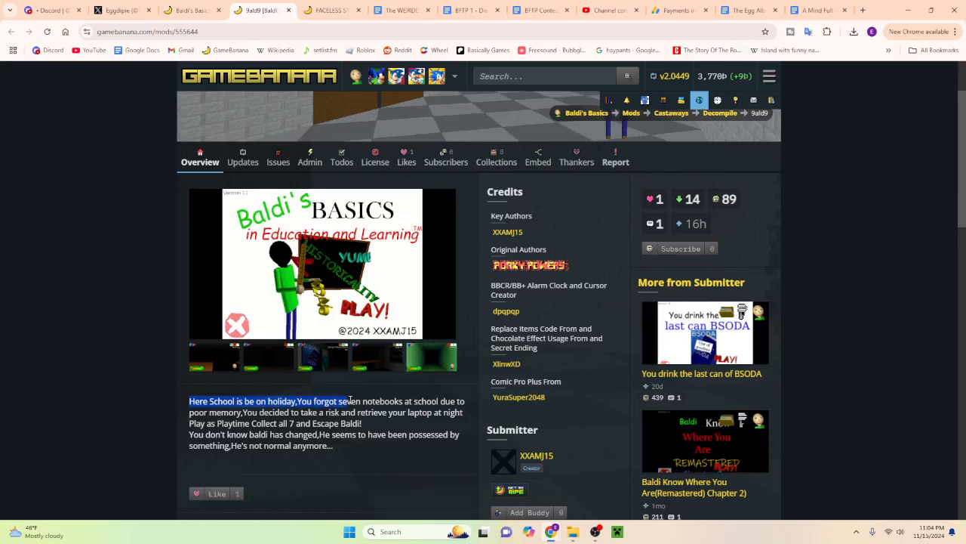
pyautogui.moveTo(350, 400); pyautogui.dragTo(293, 412)
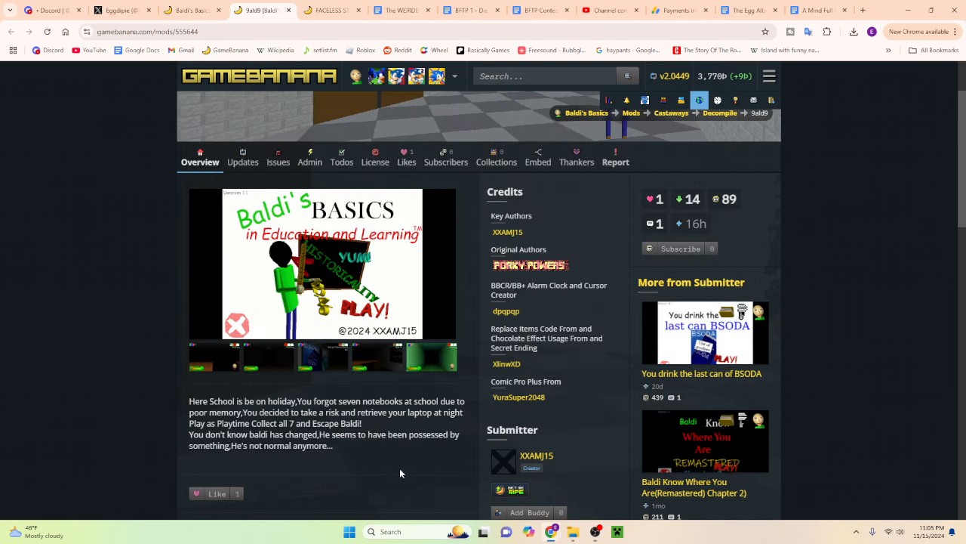
pyautogui.scroll(-3)
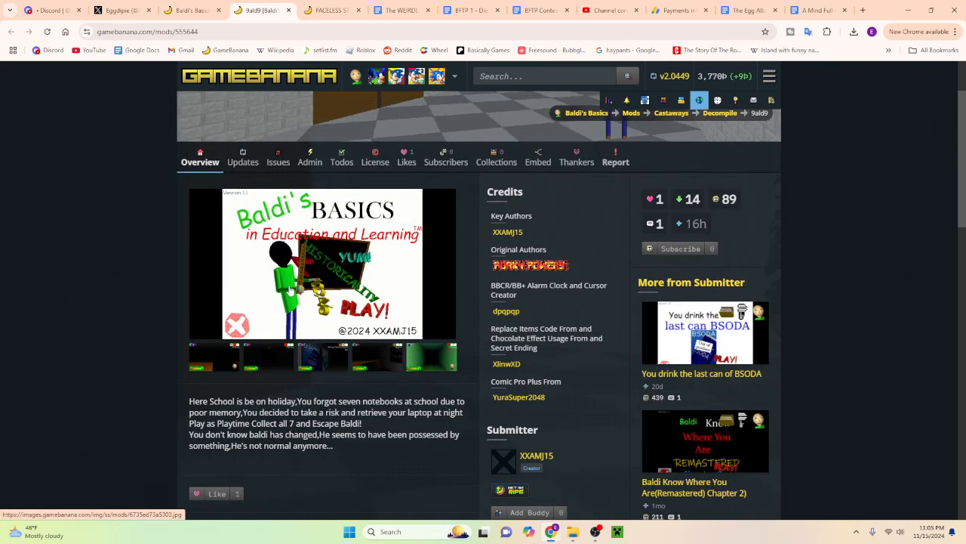
pyautogui.click(323, 262)
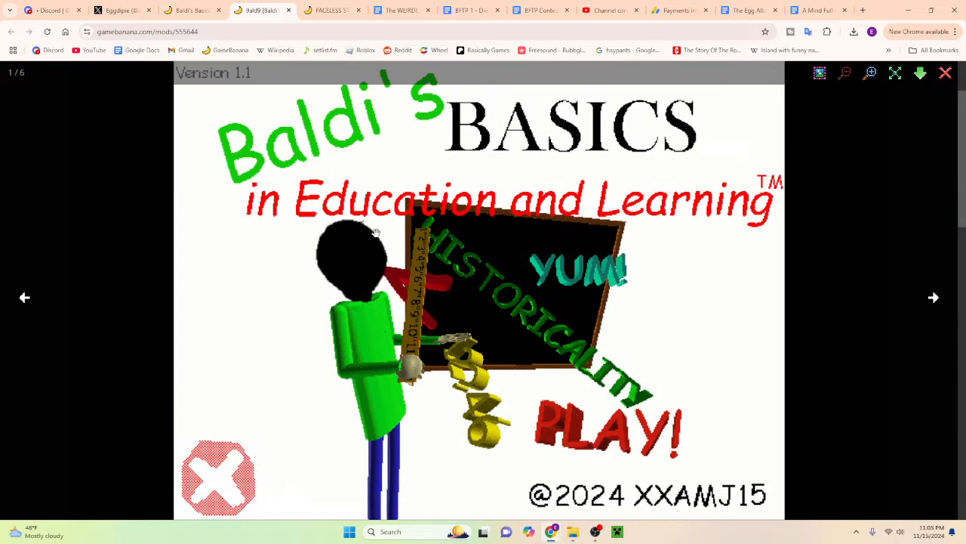
pyautogui.moveTo(347, 284)
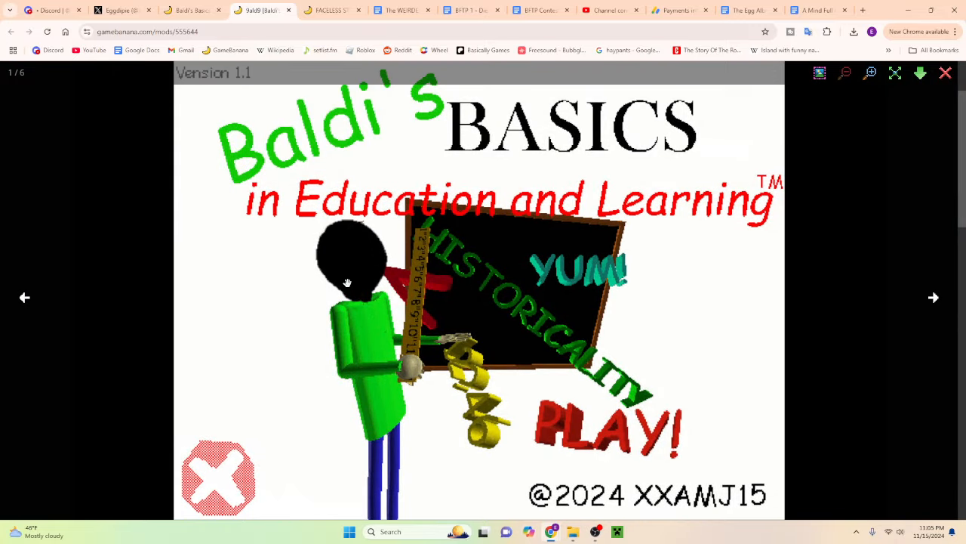
pyautogui.click(934, 296)
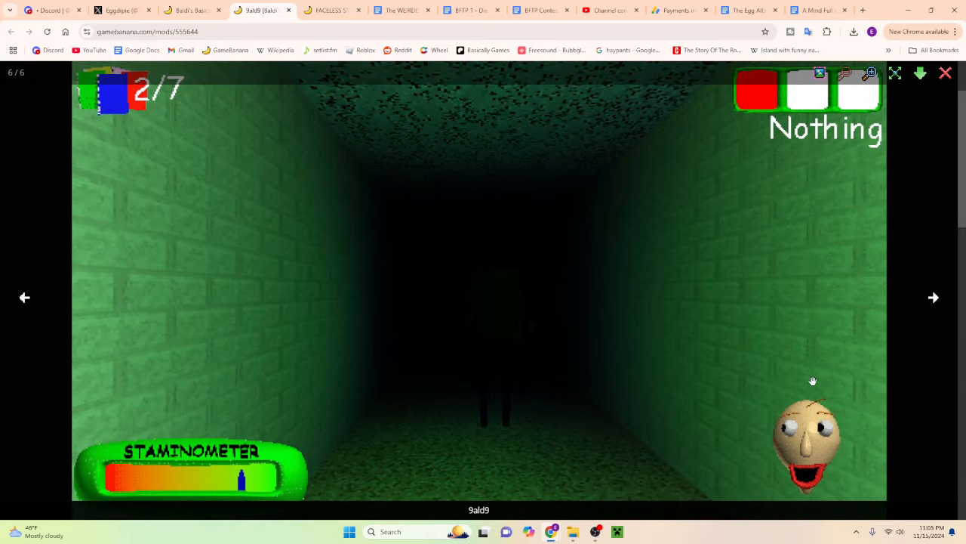
pyautogui.moveTo(809, 468)
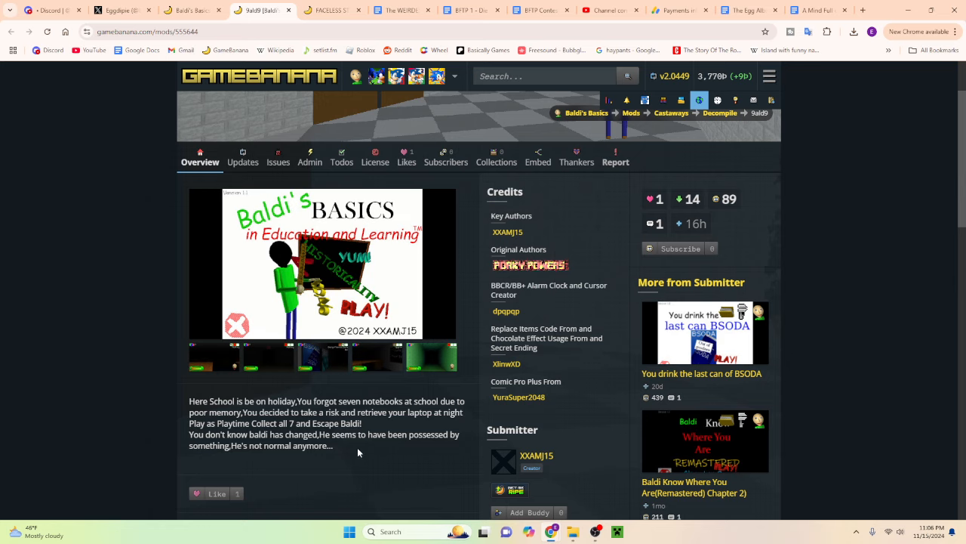
pyautogui.moveTo(359, 452); pyautogui.dragTo(178, 408)
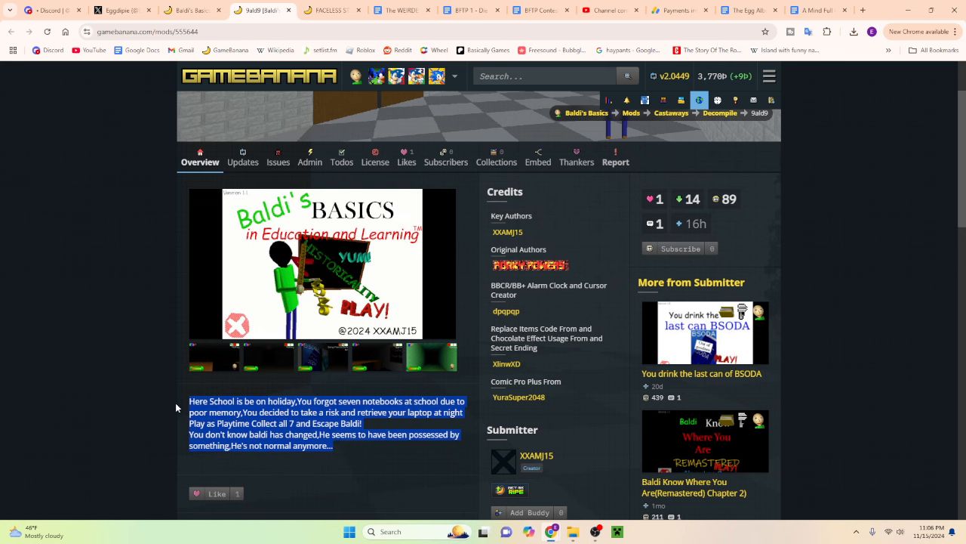
pyautogui.scroll(-3)
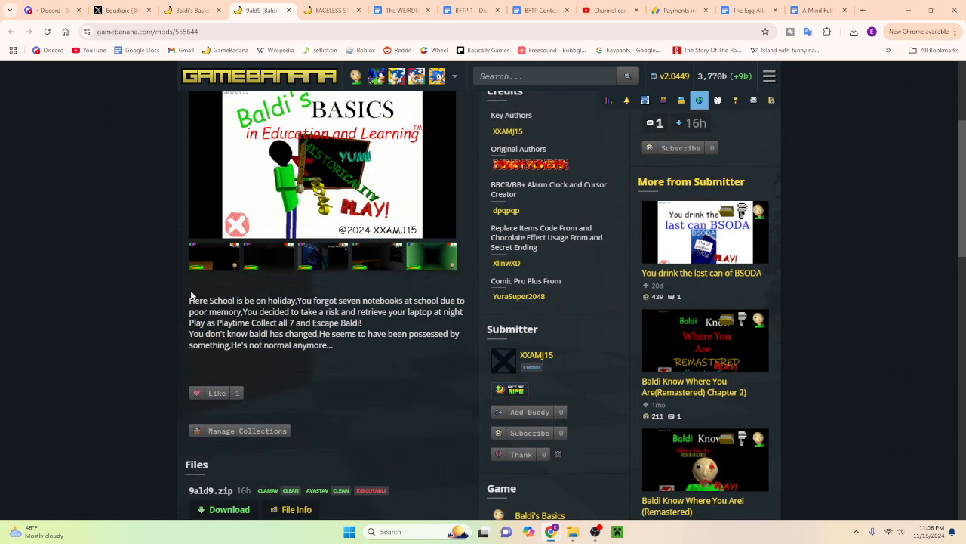